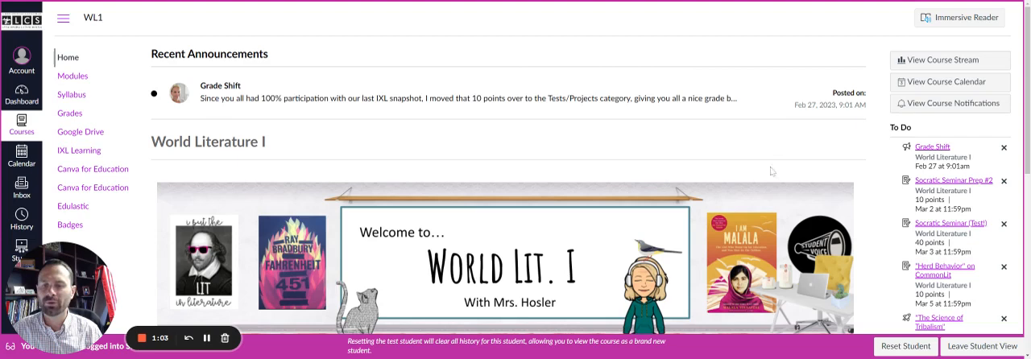
{"action": "mouse_move", "coordinate": [474, 199]}
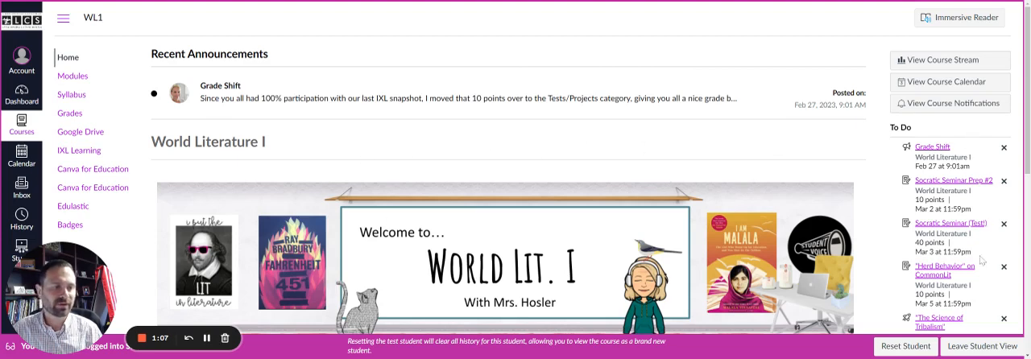
Open the World Literature I syllabus and read its policies, grading and dated assignment summary
{"action": "scroll", "scroll_direction": "down", "scroll_amount": 3}
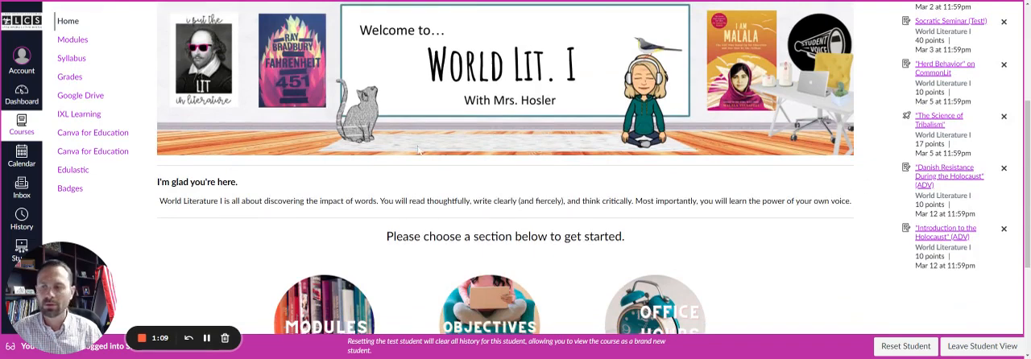
{"action": "scroll", "scroll_direction": "down", "scroll_amount": 3}
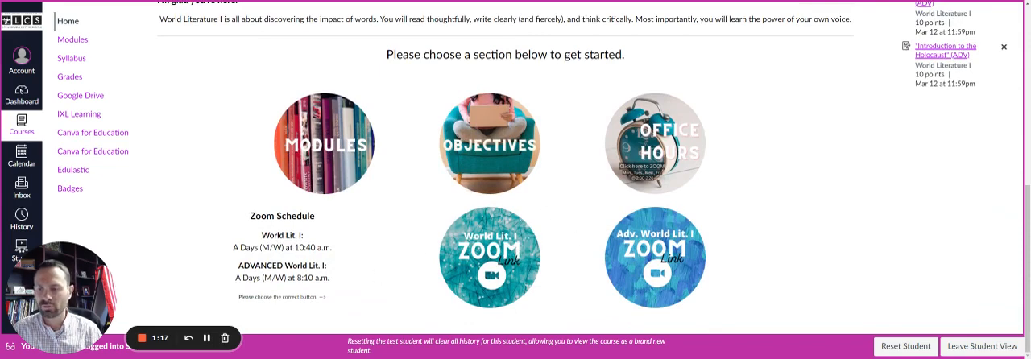
{"action": "scroll", "scroll_direction": "up", "scroll_amount": 3}
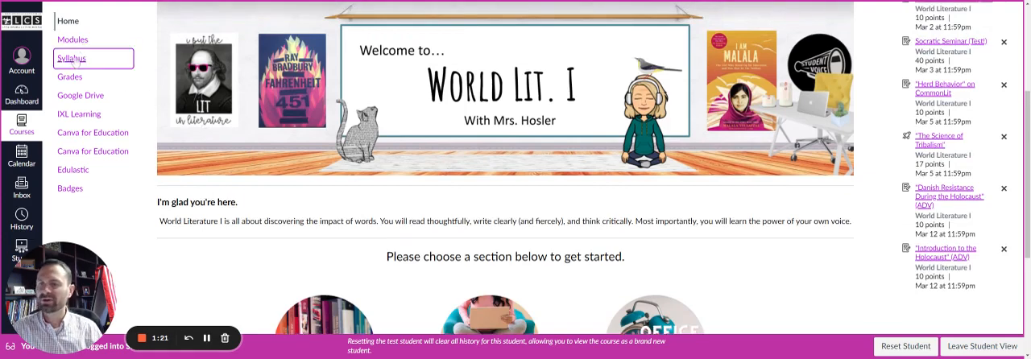
{"action": "left_click", "coordinate": [72, 58]}
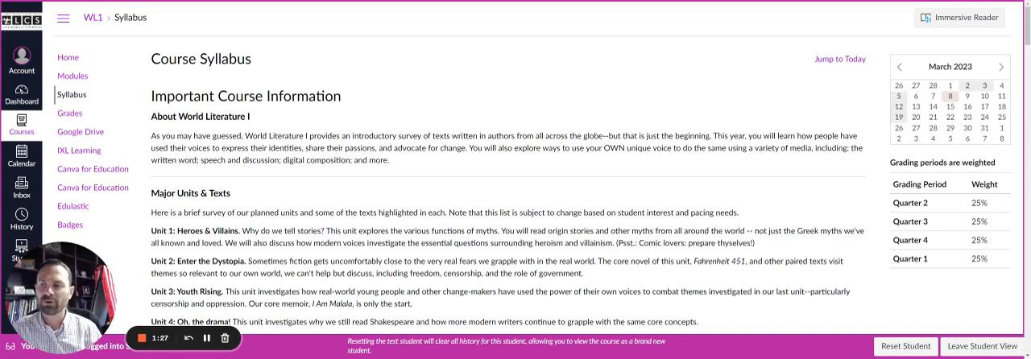
{"action": "scroll", "scroll_direction": "down", "scroll_amount": 3}
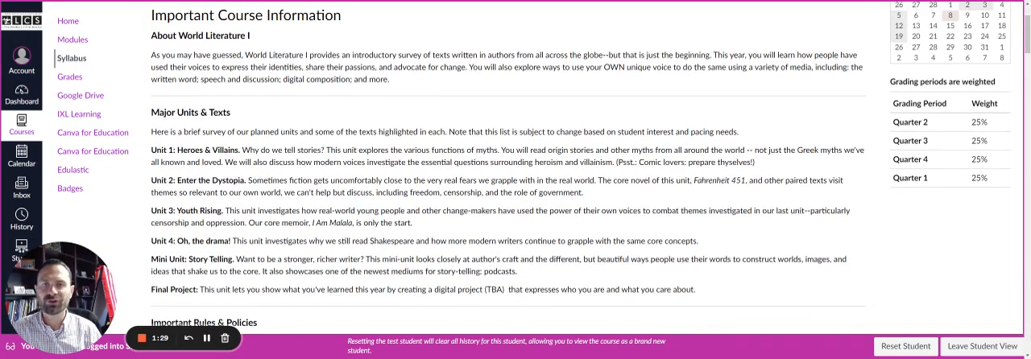
{"action": "scroll", "scroll_direction": "down", "scroll_amount": 3}
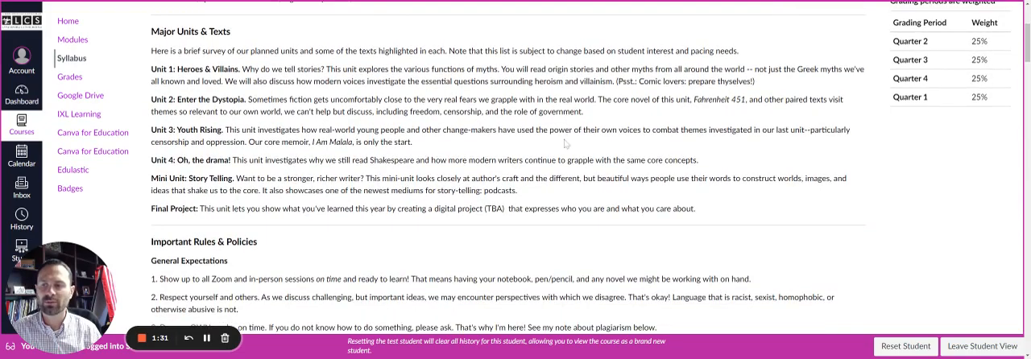
{"action": "scroll", "scroll_direction": "down", "scroll_amount": 3}
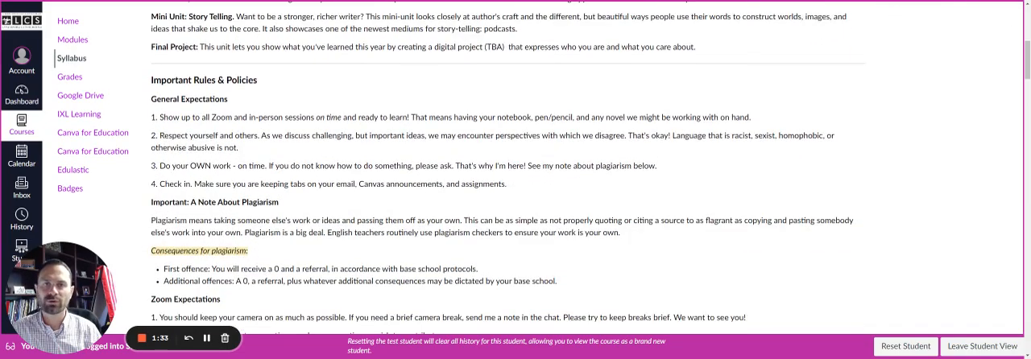
{"action": "scroll", "scroll_direction": "down", "scroll_amount": 3}
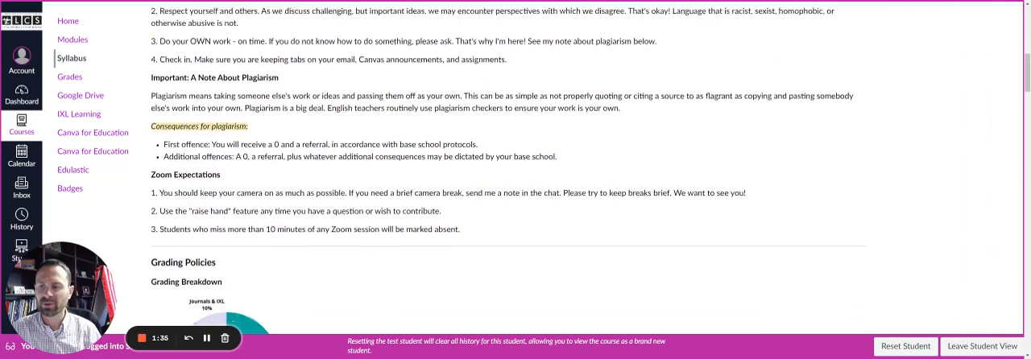
{"action": "scroll", "scroll_direction": "down", "scroll_amount": 3}
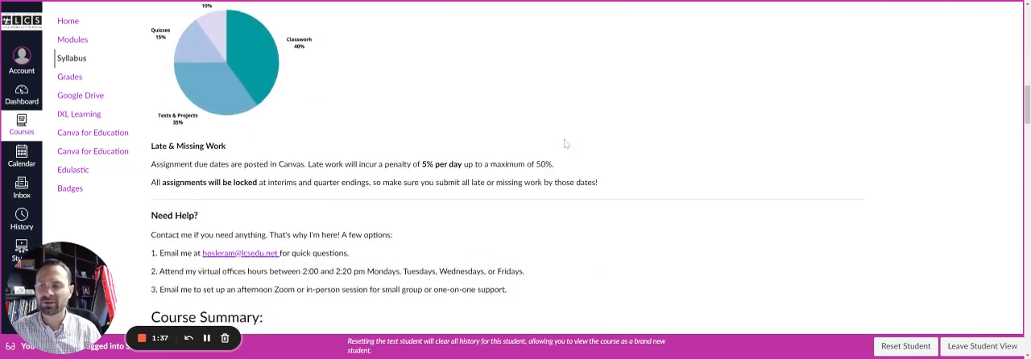
{"action": "scroll", "scroll_direction": "down", "scroll_amount": 3}
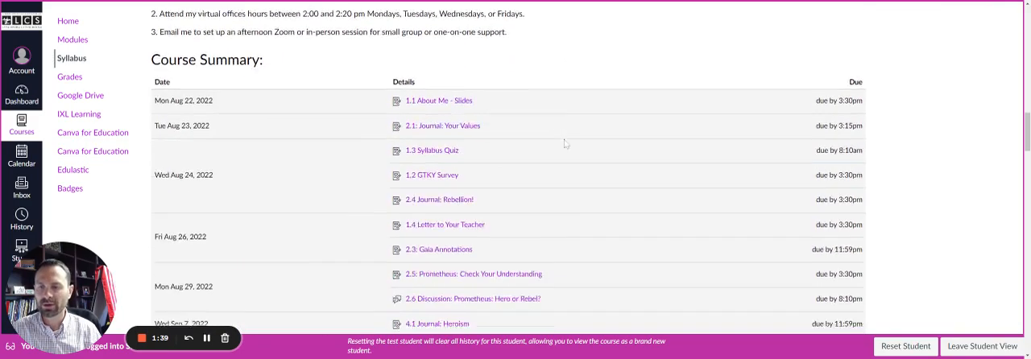
{"action": "scroll", "scroll_direction": "up", "scroll_amount": 3}
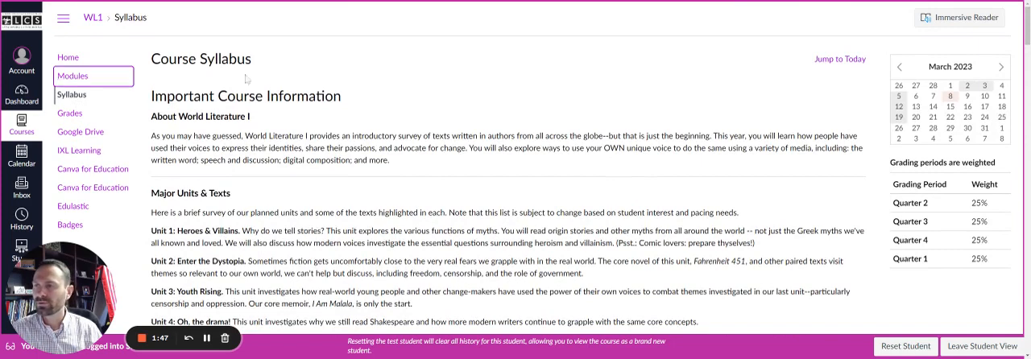
Go to the Modules page and scroll down to the Week 8 Tribalism & Resistance mini-unit
{"action": "left_click", "coordinate": [73, 75]}
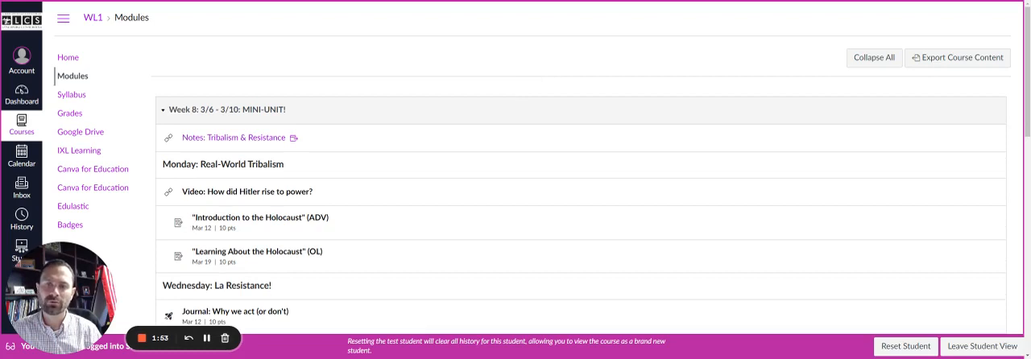
{"action": "scroll", "scroll_direction": "down", "scroll_amount": 3}
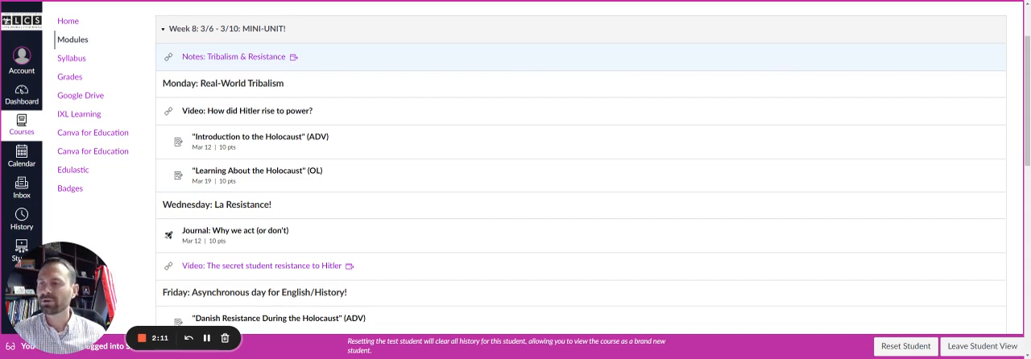
{"action": "mouse_move", "coordinate": [309, 56]}
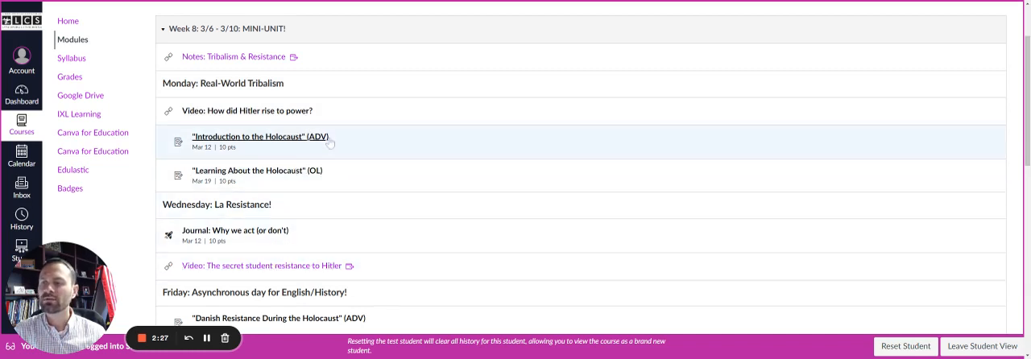
{"action": "mouse_move", "coordinate": [330, 111]}
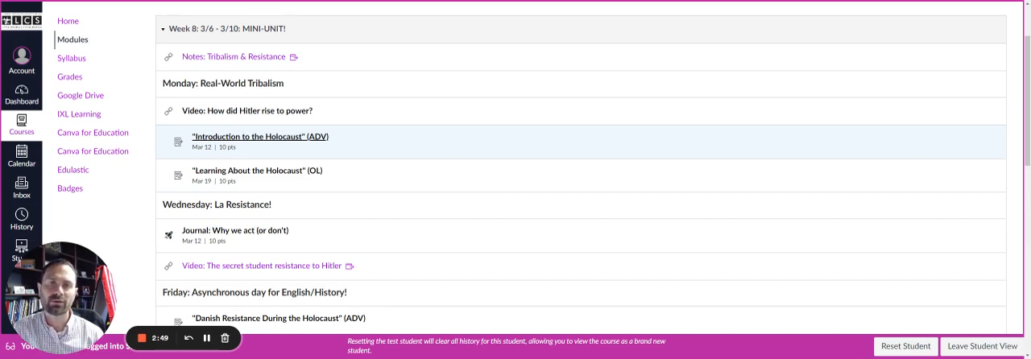
{"action": "mouse_move", "coordinate": [165, 137]}
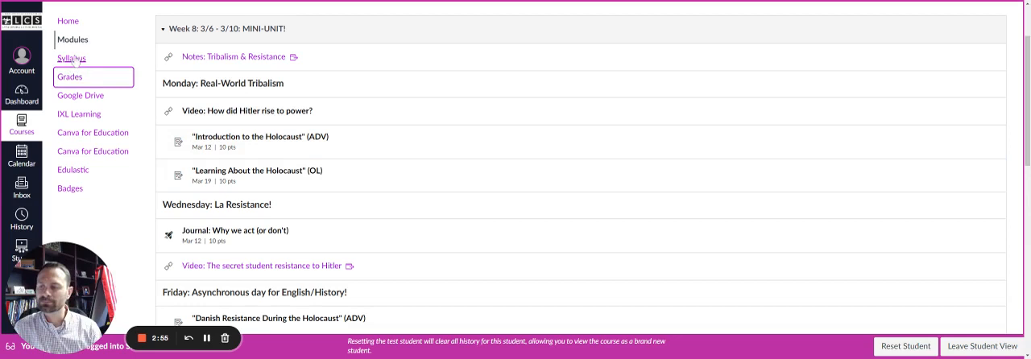
Review the test student's Quarter 3 assignment scores, missing statuses and group weights
{"action": "left_click", "coordinate": [70, 77]}
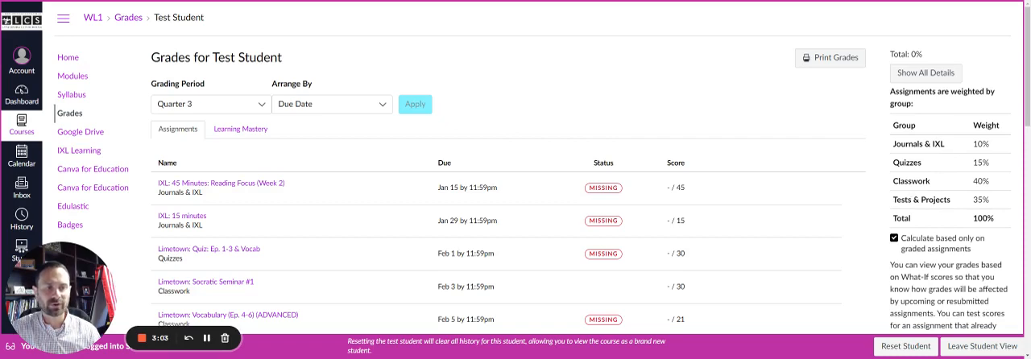
{"action": "scroll", "scroll_direction": "down", "scroll_amount": 3}
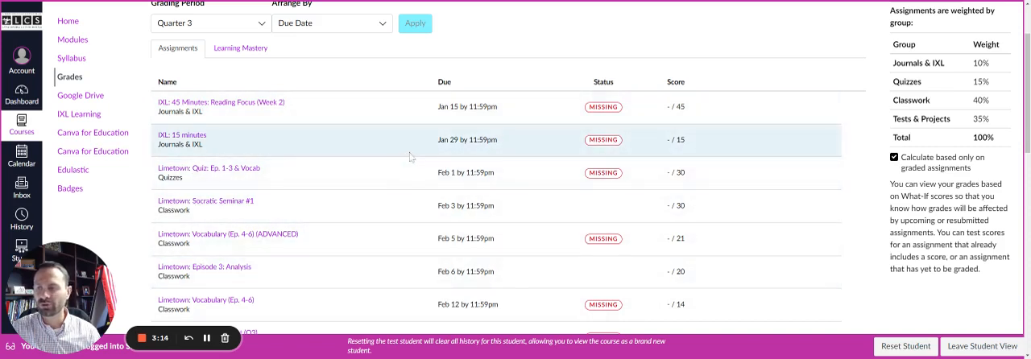
{"action": "mouse_move", "coordinate": [541, 156]}
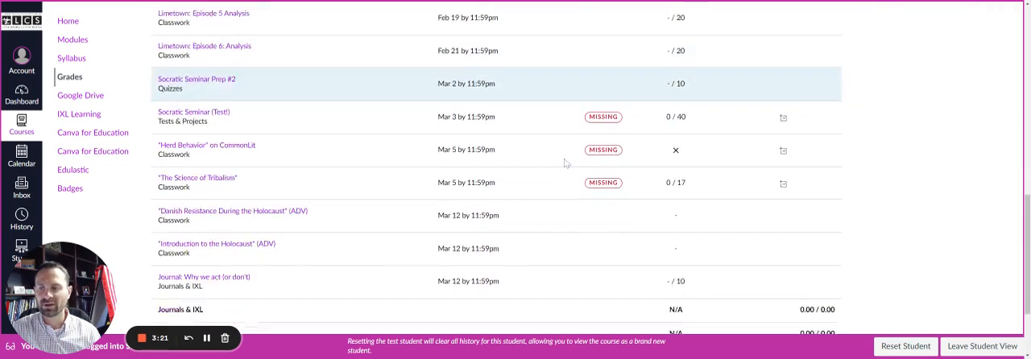
{"action": "scroll", "scroll_direction": "down", "scroll_amount": 3}
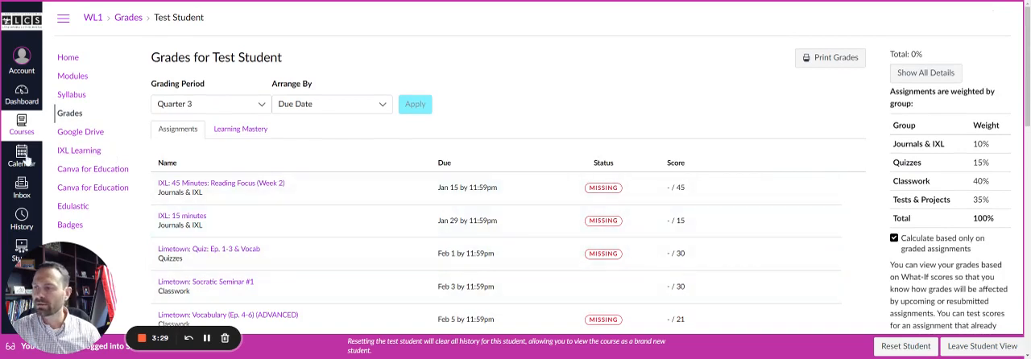
Switch the student calendar to Agenda view, listing assignments due March 12 and March 19
{"action": "left_click", "coordinate": [22, 155]}
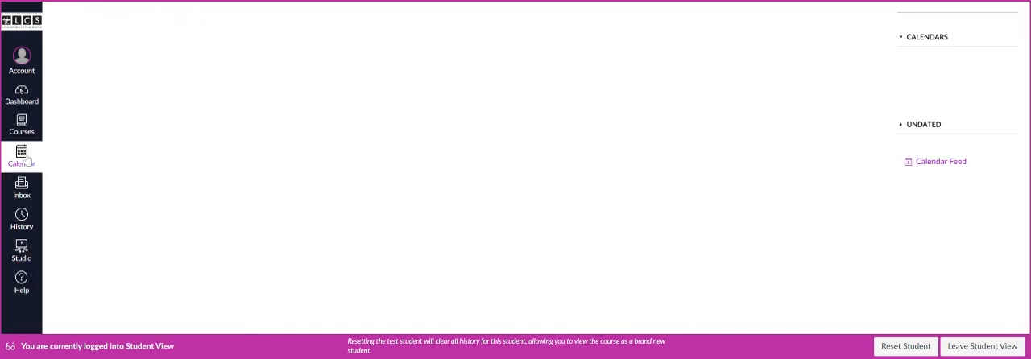
{"action": "left_click", "coordinate": [22, 157]}
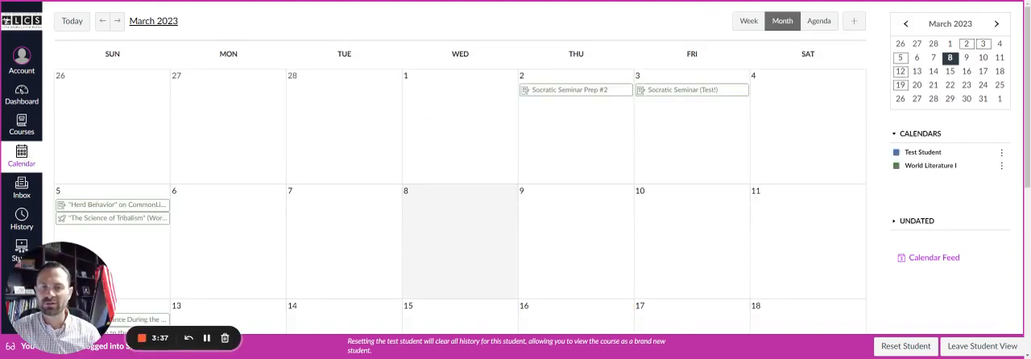
{"action": "mouse_move", "coordinate": [685, 158]}
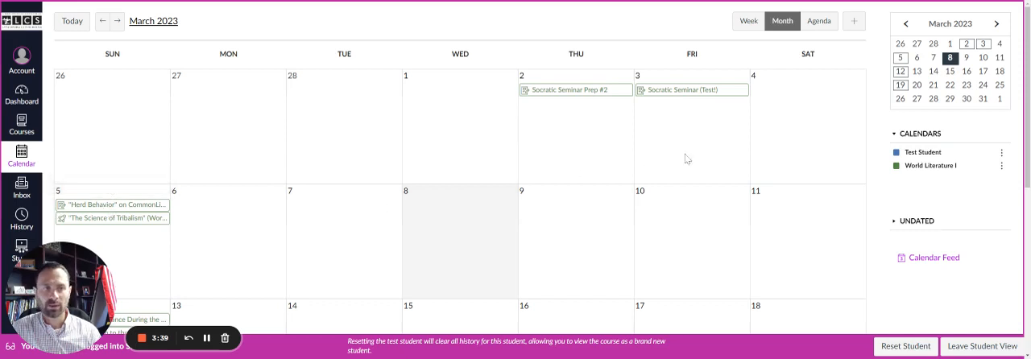
{"action": "left_click", "coordinate": [825, 21]}
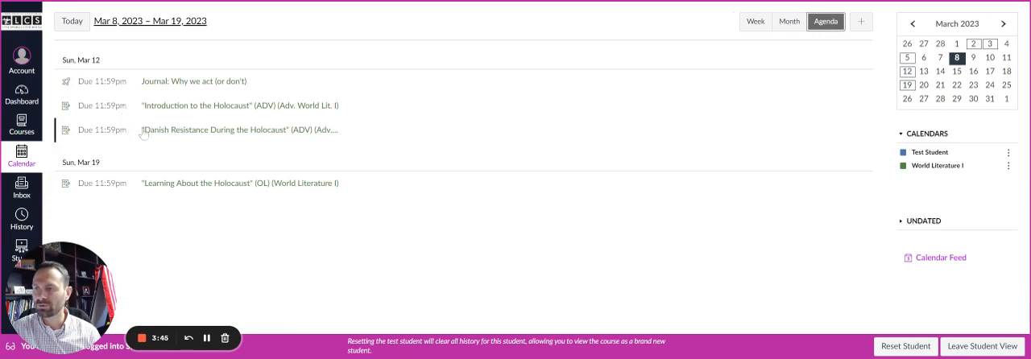
{"action": "left_click", "coordinate": [903, 166]}
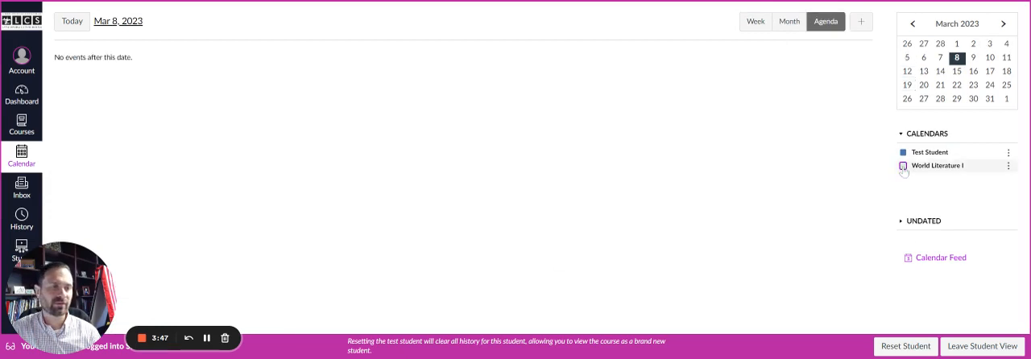
{"action": "left_click", "coordinate": [903, 165]}
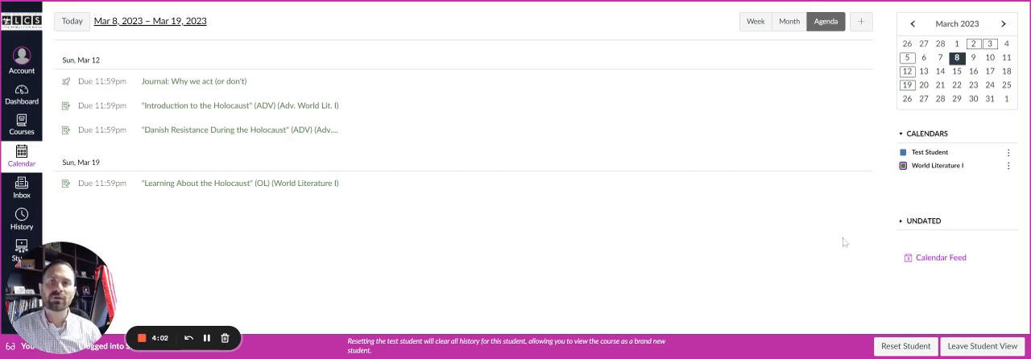
{"action": "mouse_move", "coordinate": [835, 242]}
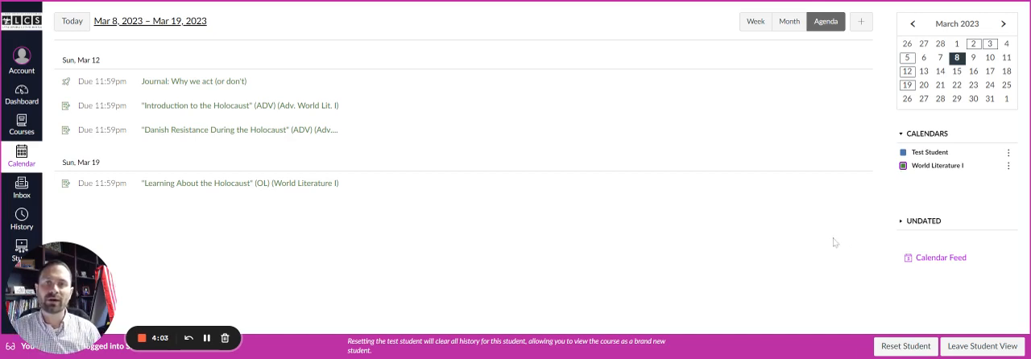